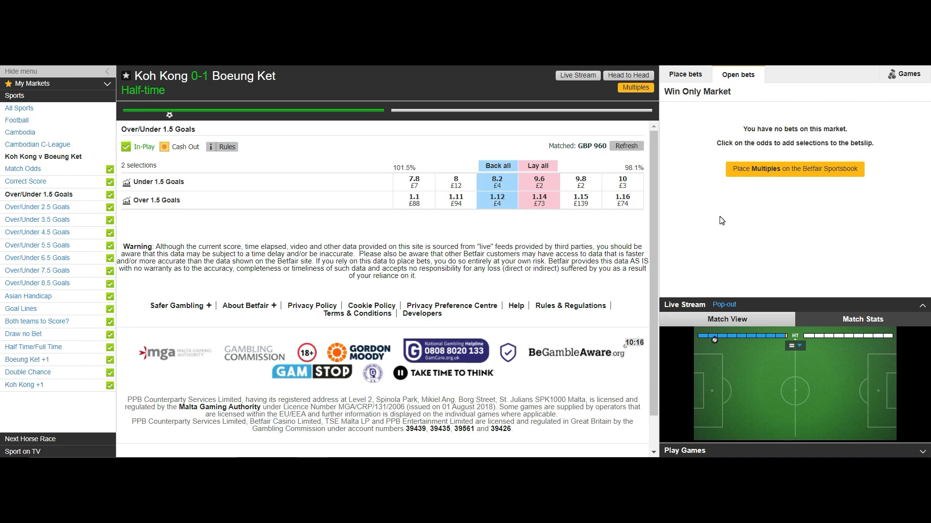
Show the Correct Score market for Koh Kong v Boeung Ket.
left_click(28, 181)
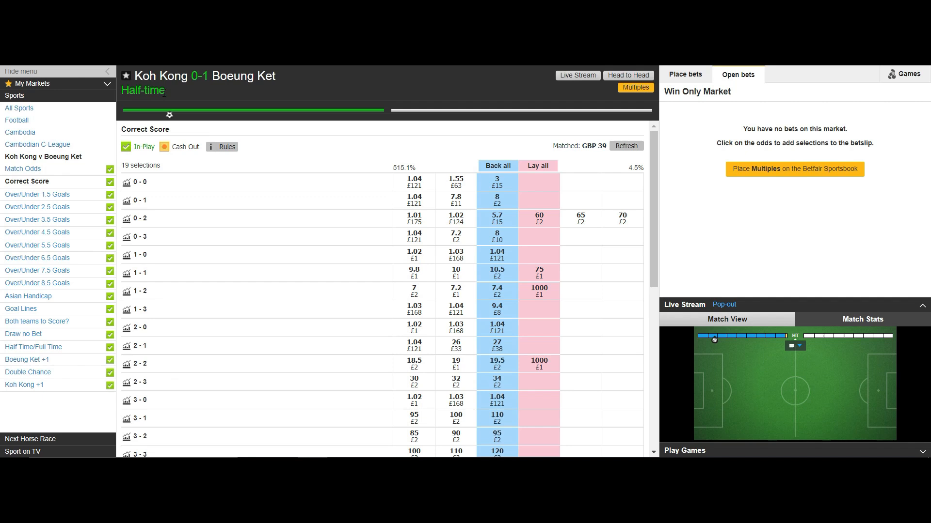
Show the Over/Under 3.5 Goals market for FC Ulaanbaatar v Khaan Khuns Erchim.
left_click(36, 194)
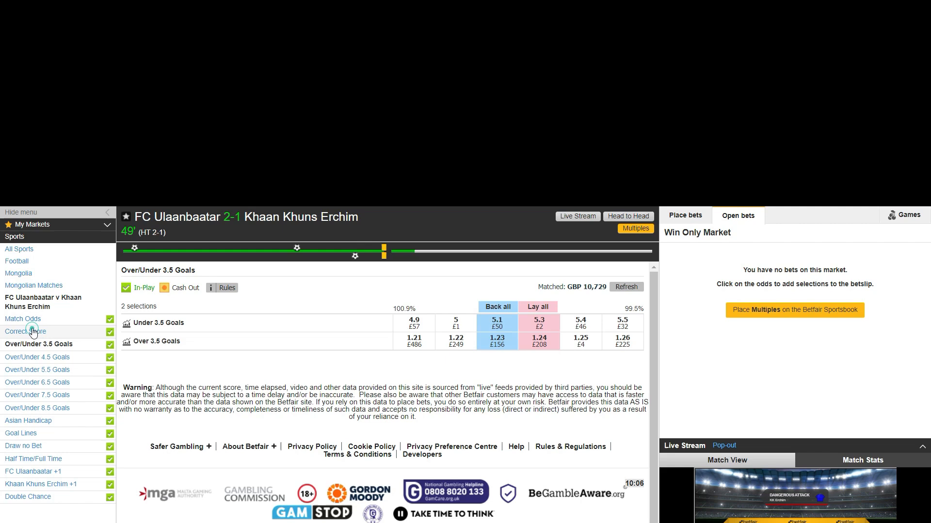
Show the Correct Score market for FC Ulaanbaatar v Khaan Khuns Erchim.
left_click(25, 331)
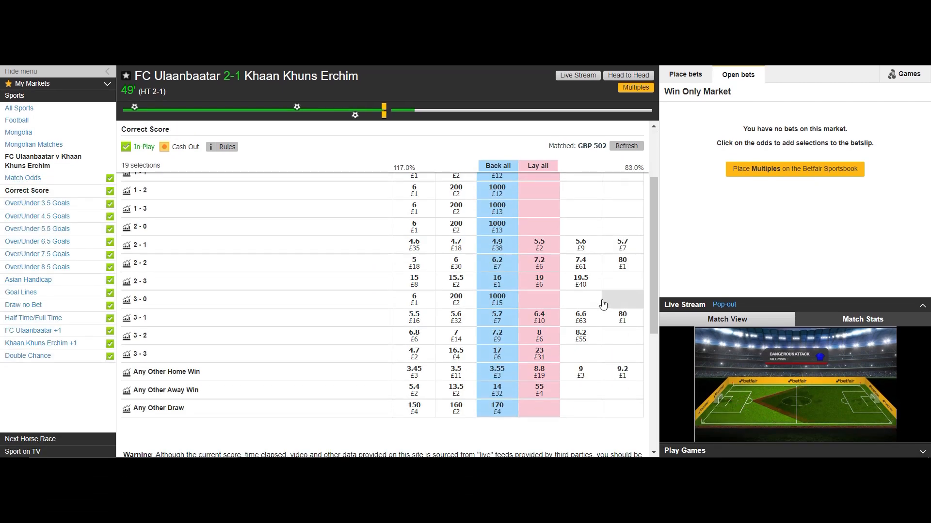
mouse_move(297, 116)
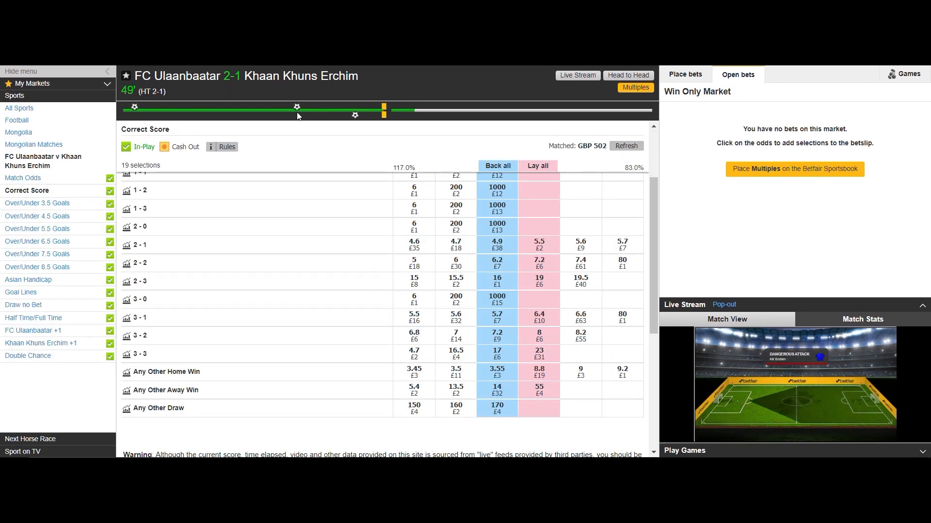
mouse_move(693, 253)
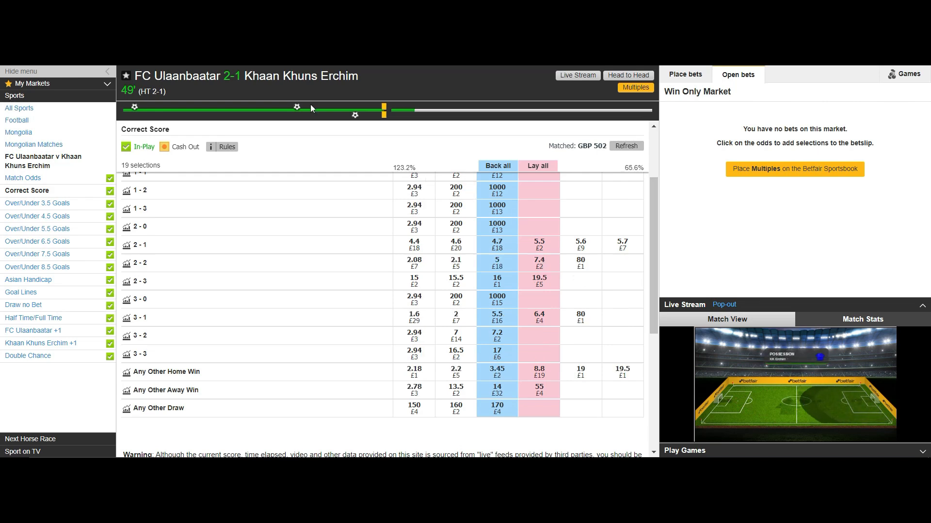
mouse_move(238, 89)
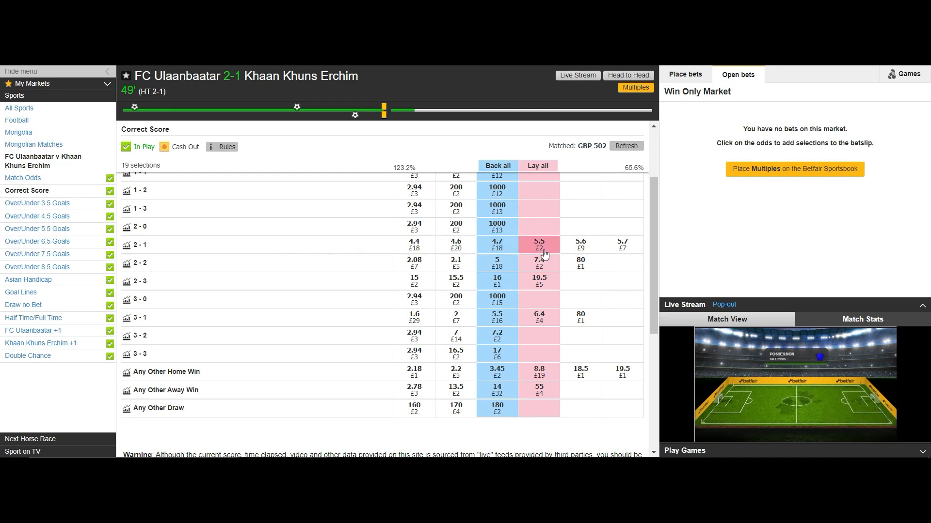
mouse_move(516, 263)
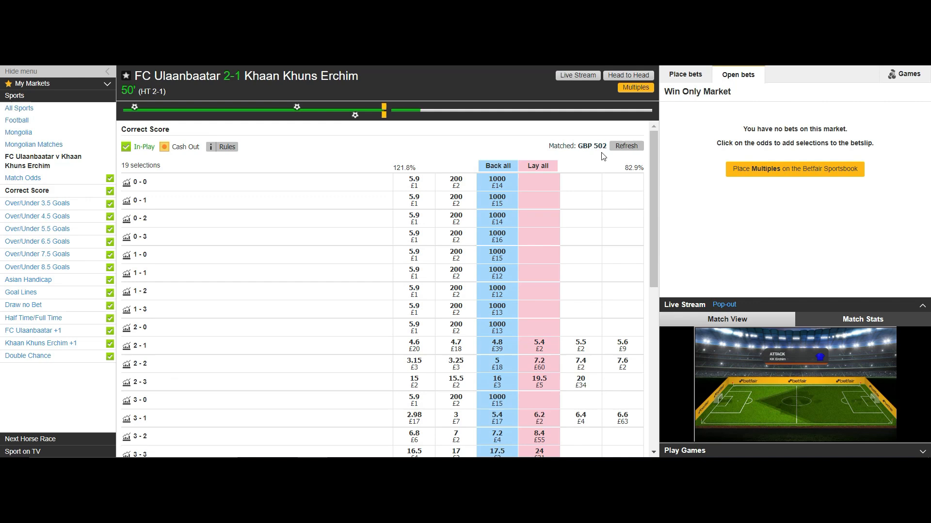
mouse_move(186, 240)
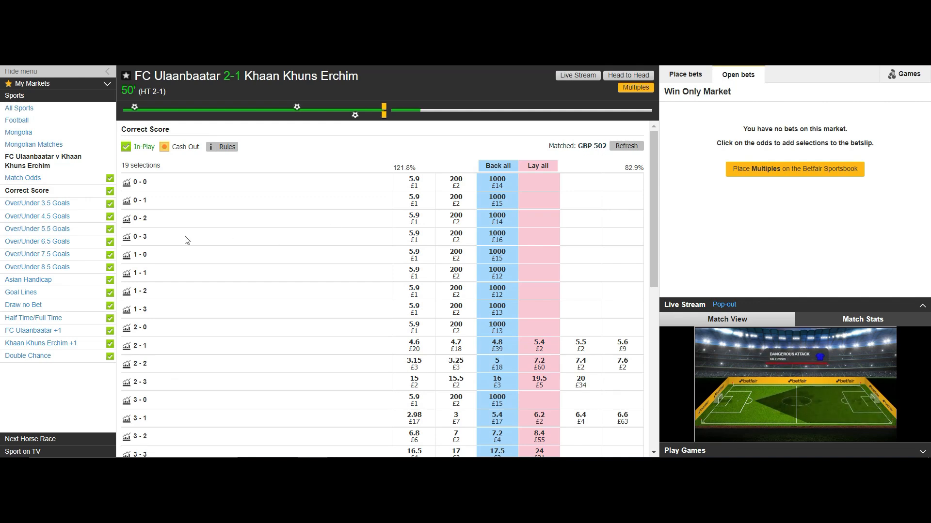
mouse_move(37, 202)
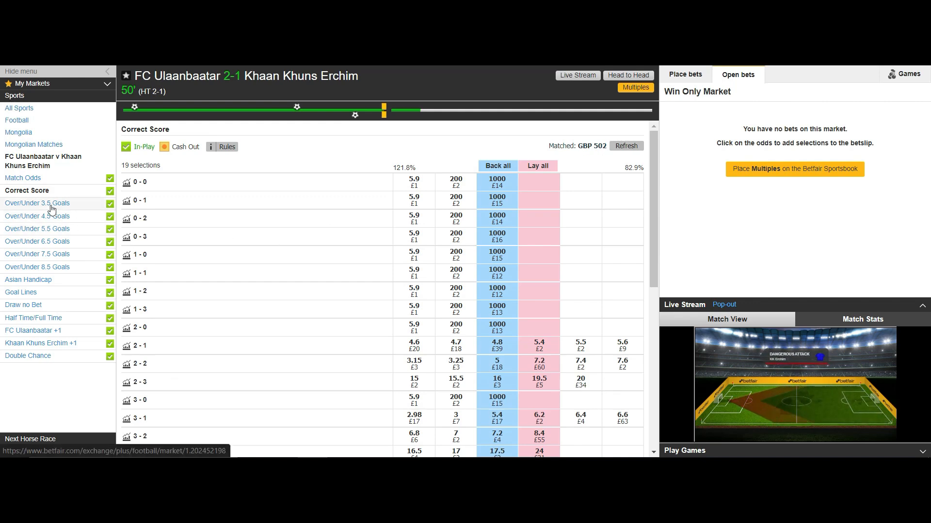
Return to the Over/Under 3.5 Goals market for the FC Ulaanbaatar match.
left_click(36, 203)
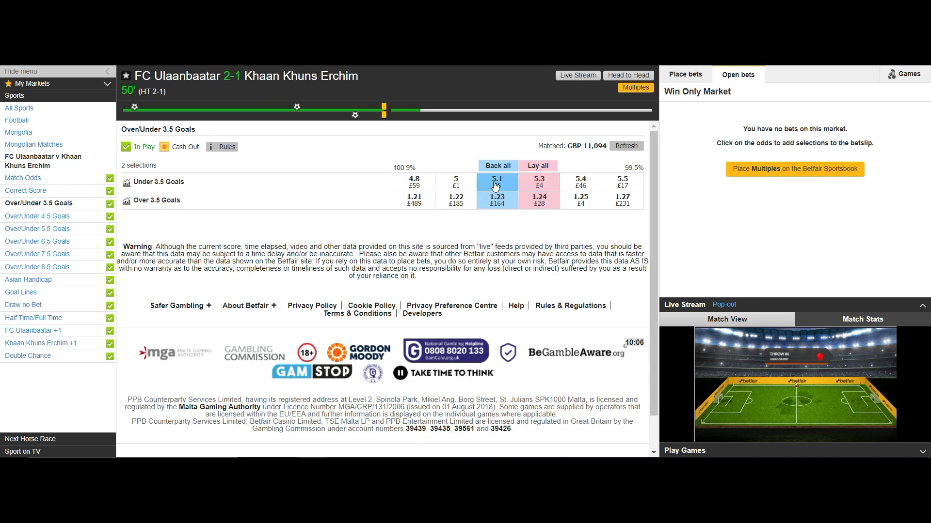
mouse_move(496, 200)
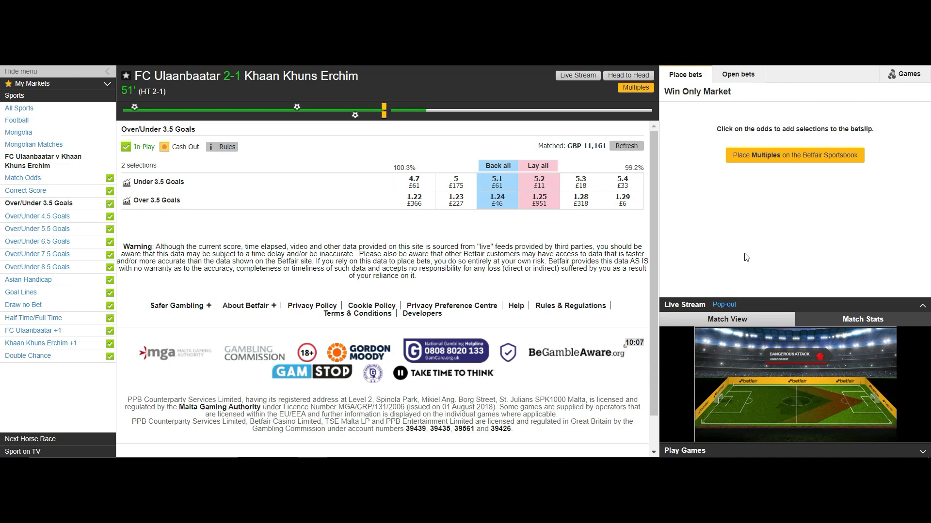
Place a £5 back bet on Under 3.5 Goals at 5.1, then start a lay on the same selection.
left_click(497, 181)
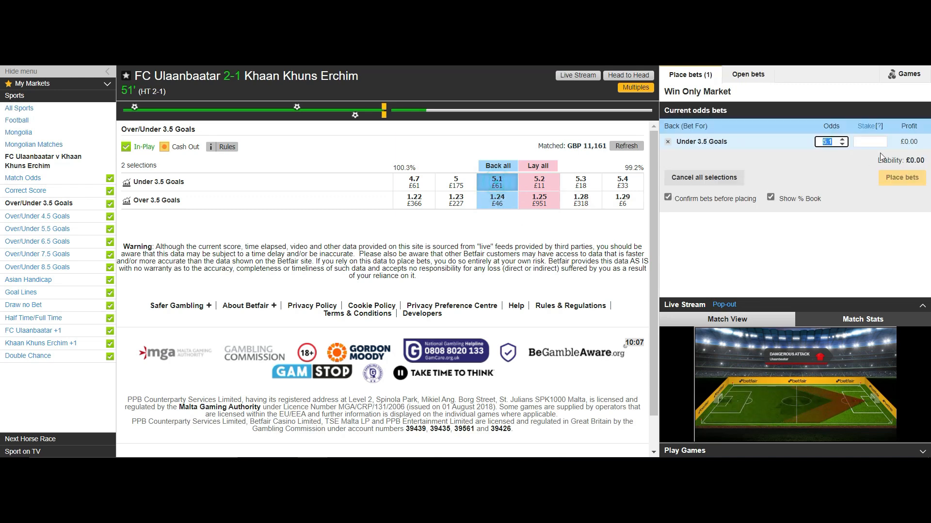
type("5")
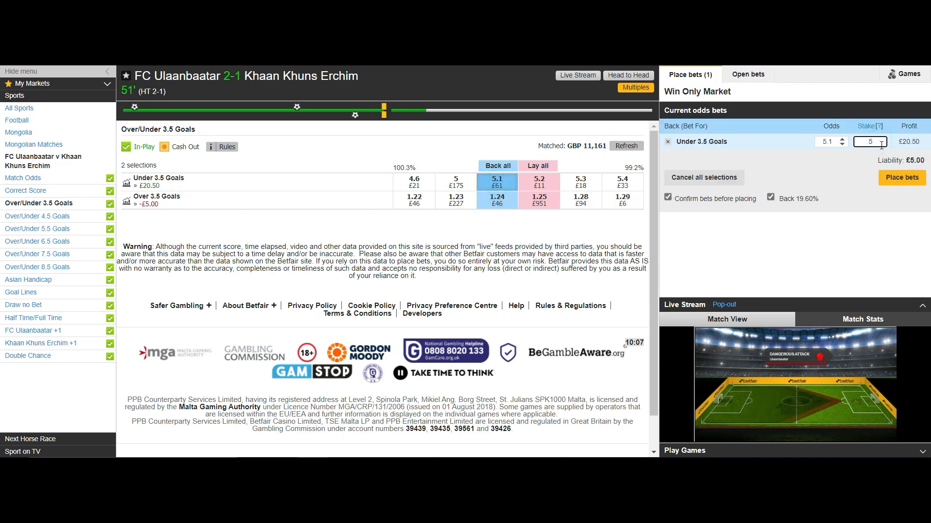
left_click(901, 176)
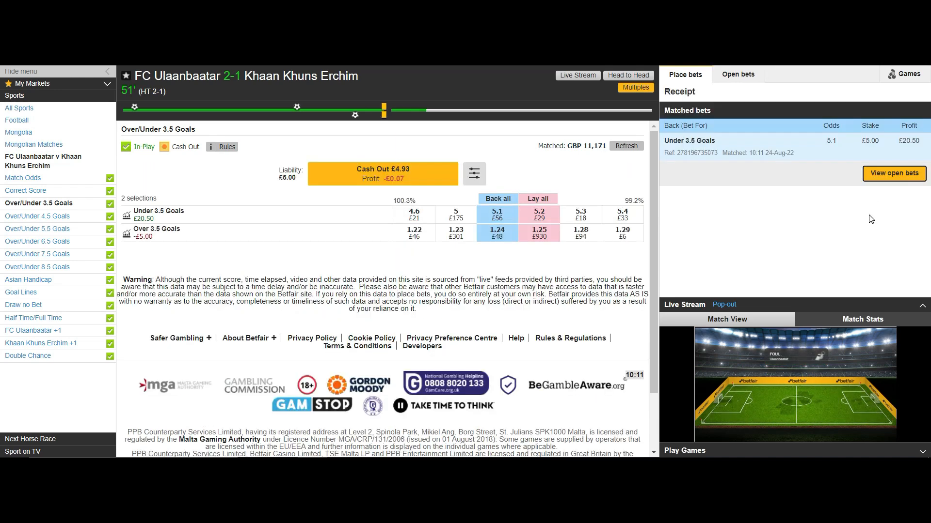
left_click(538, 213)
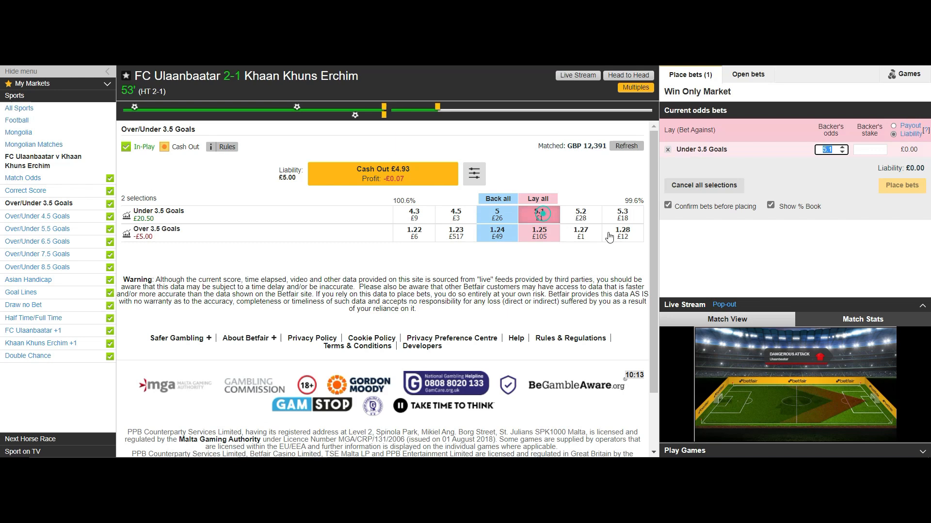
Submit the £5 lay on Under 3.5 Goals at 4.6, locking in about £0.53 cash-out profit.
left_click(901, 185)
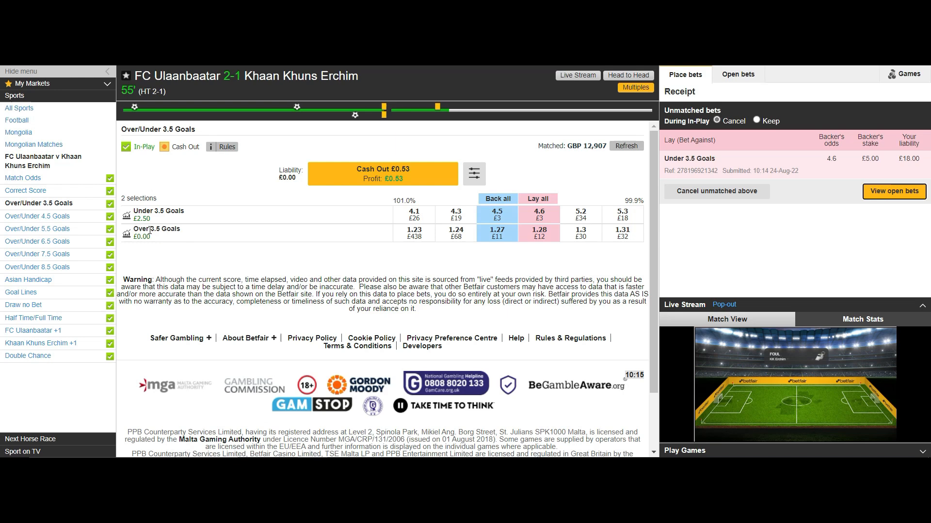
mouse_move(391, 192)
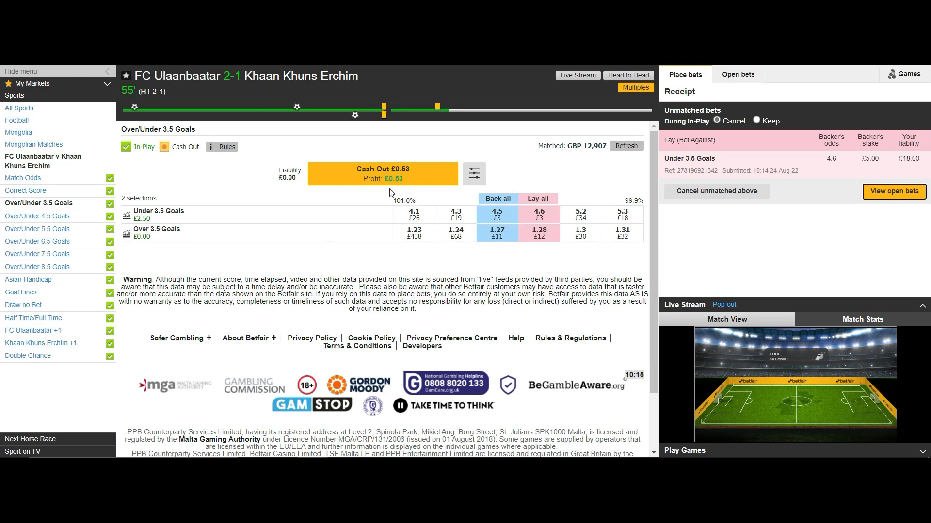
mouse_move(551, 278)
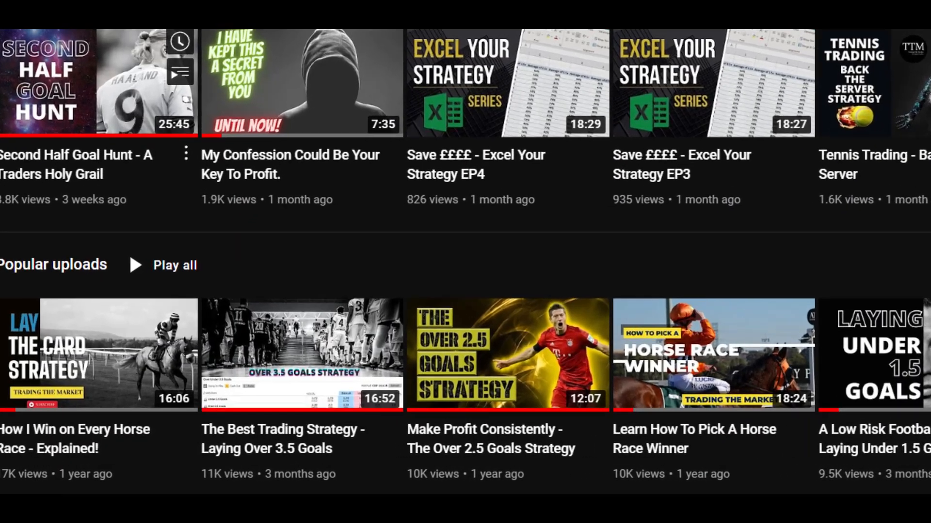
scroll("down", 3)
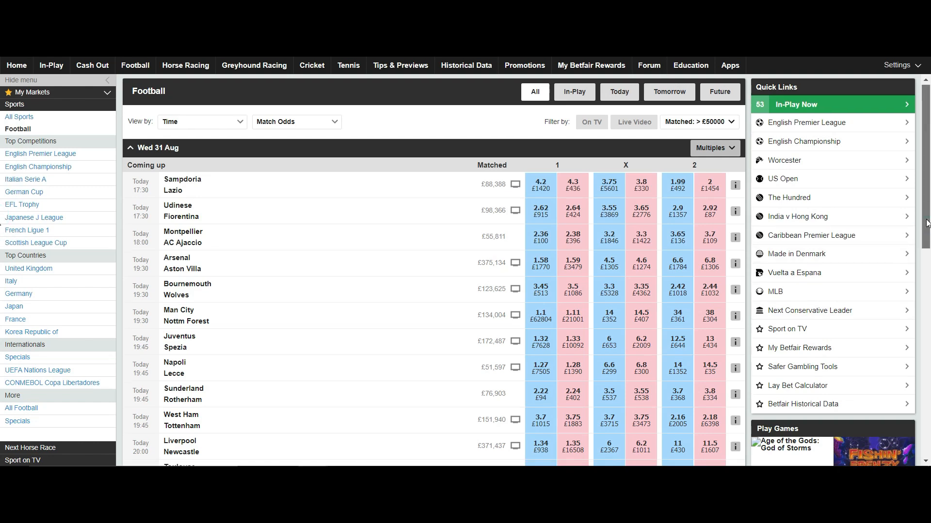
scroll("down", 3)
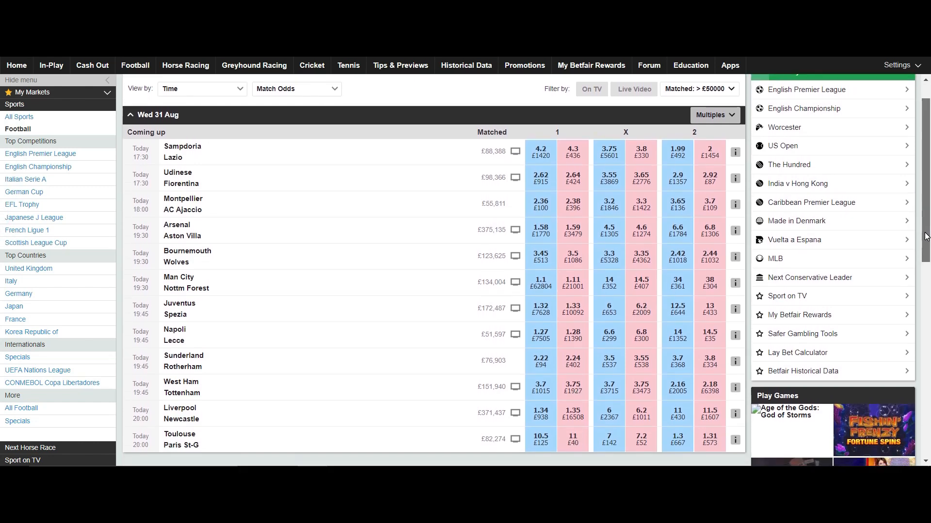
scroll("down", 3)
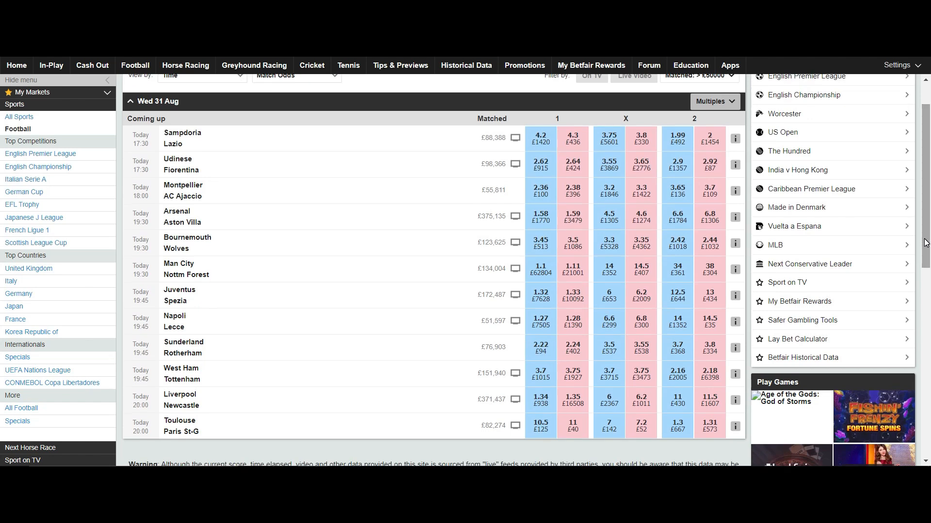
mouse_move(424, 294)
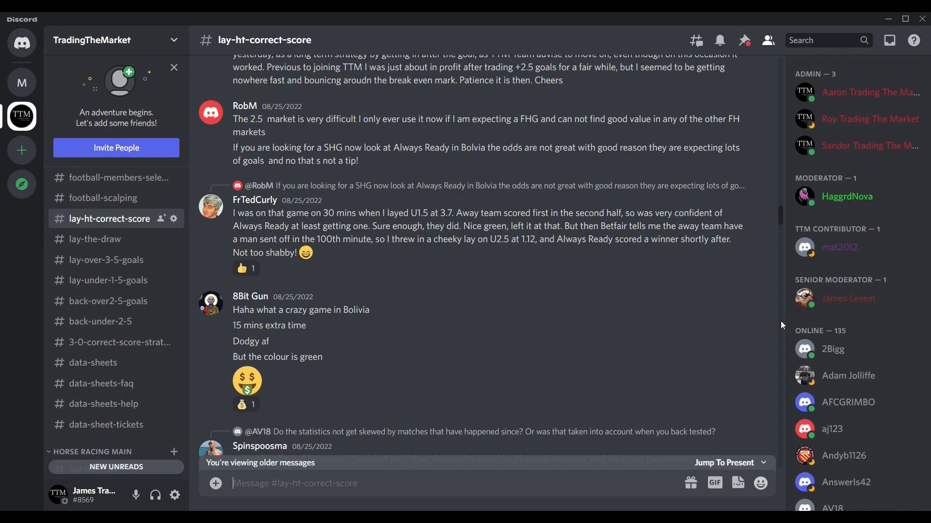
scroll("down", 3)
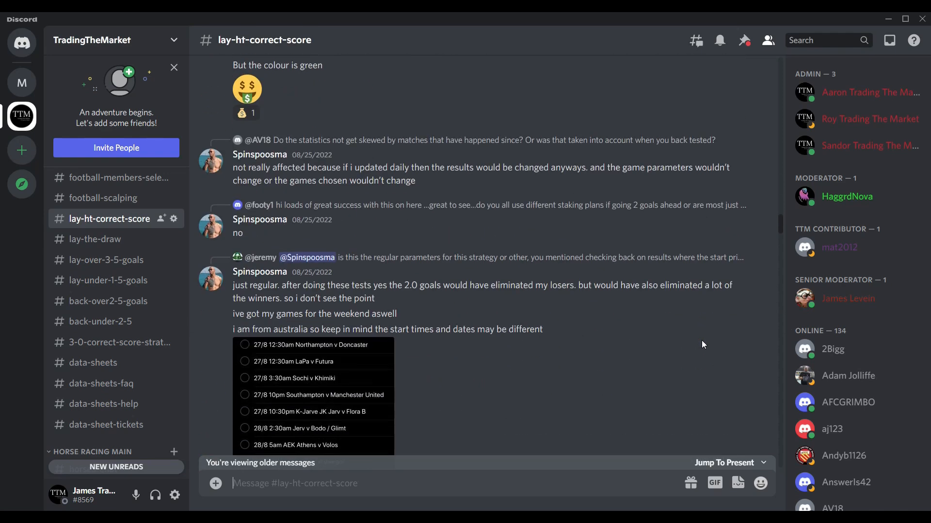
scroll("down", 3)
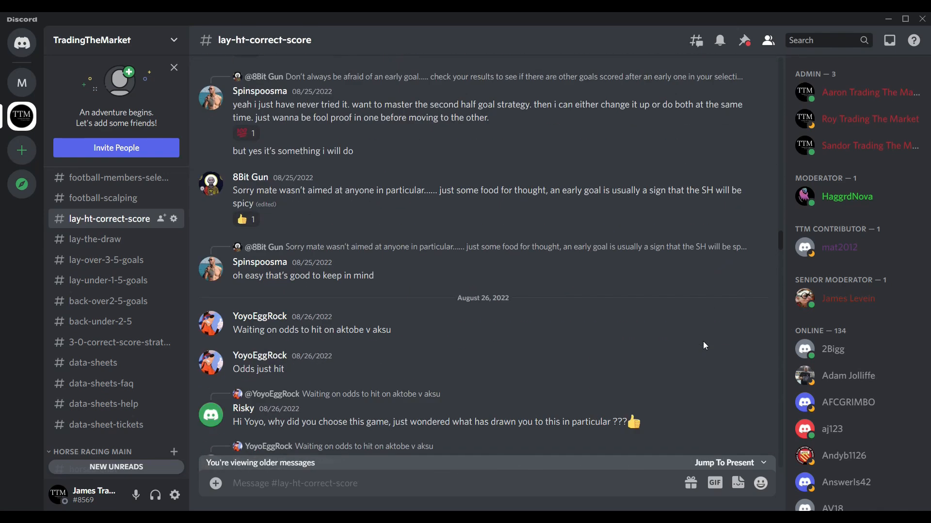
scroll("down", 3)
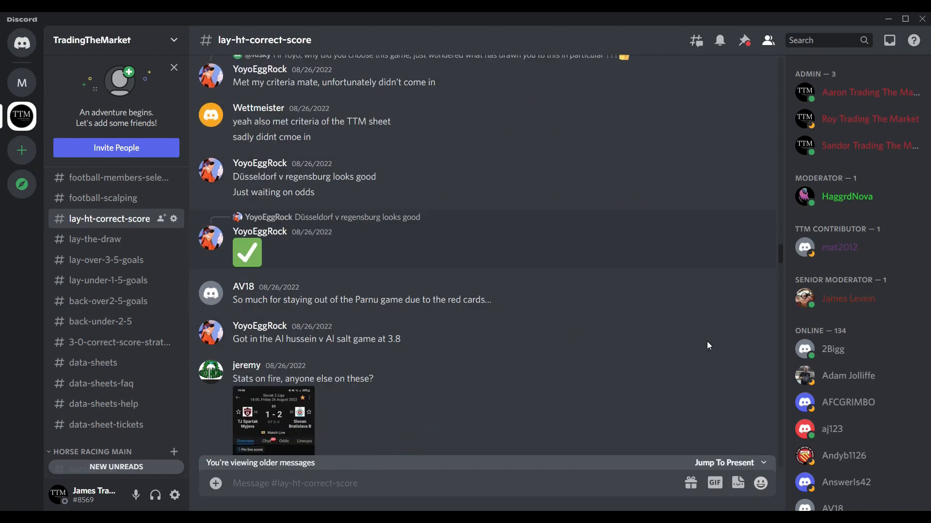
scroll("down", 3)
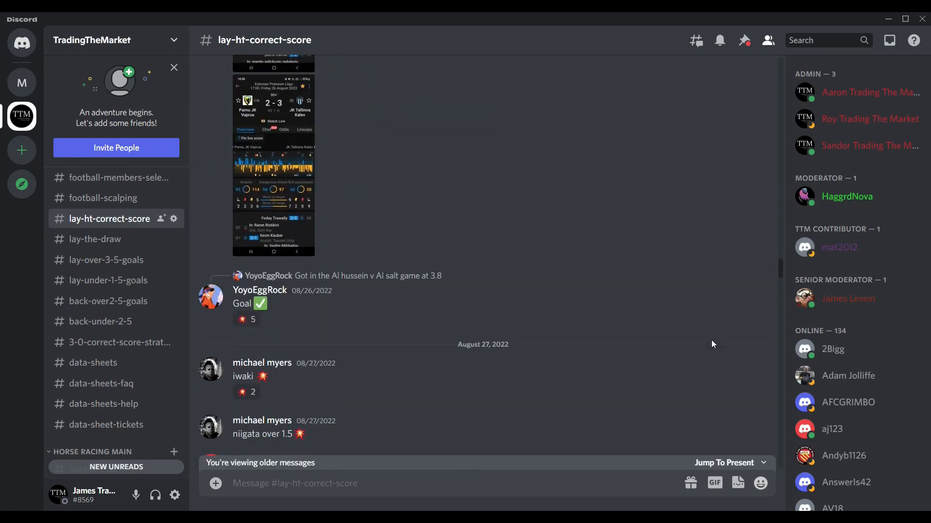
scroll("down", 3)
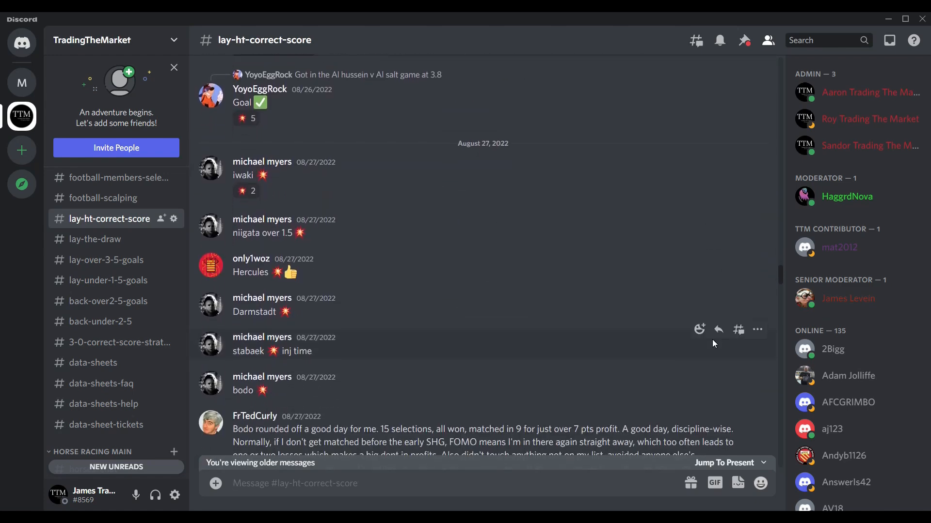
scroll("down", 3)
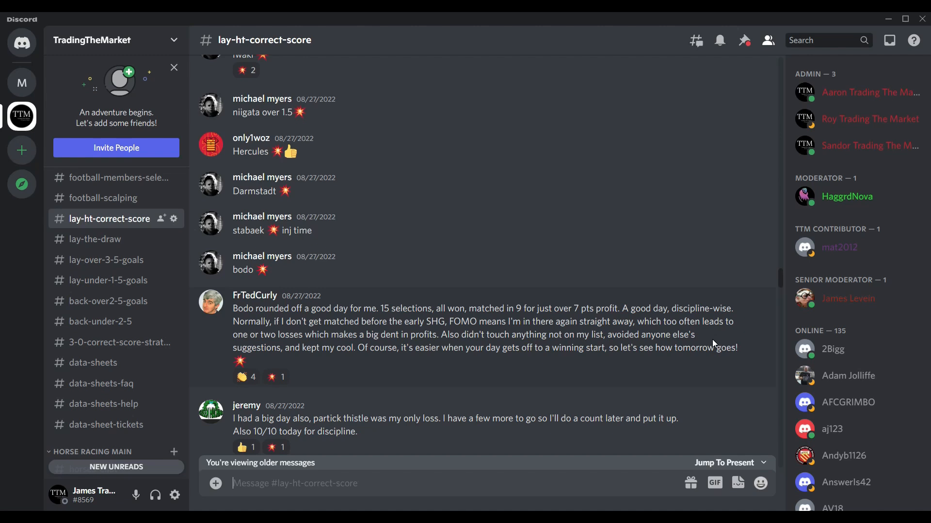